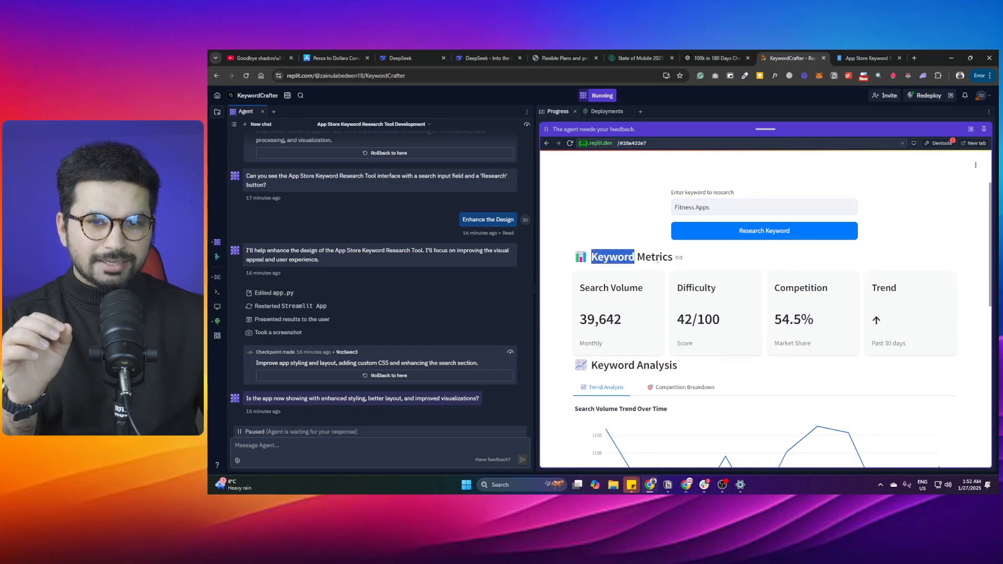
Step: Glance at a competitor's pricing plans and return to the KeywordCrafter project page
scroll(down, 3)
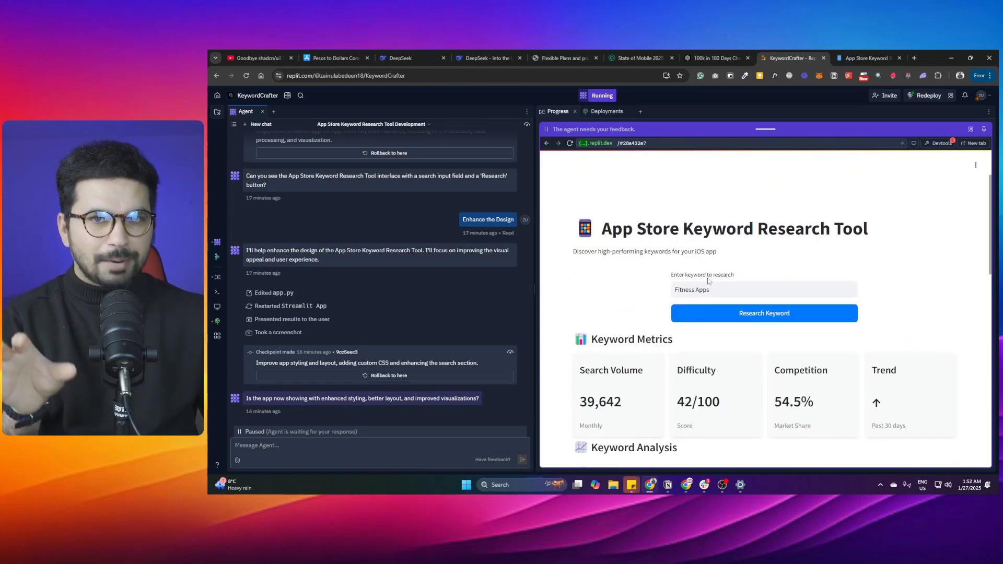
click(565, 57)
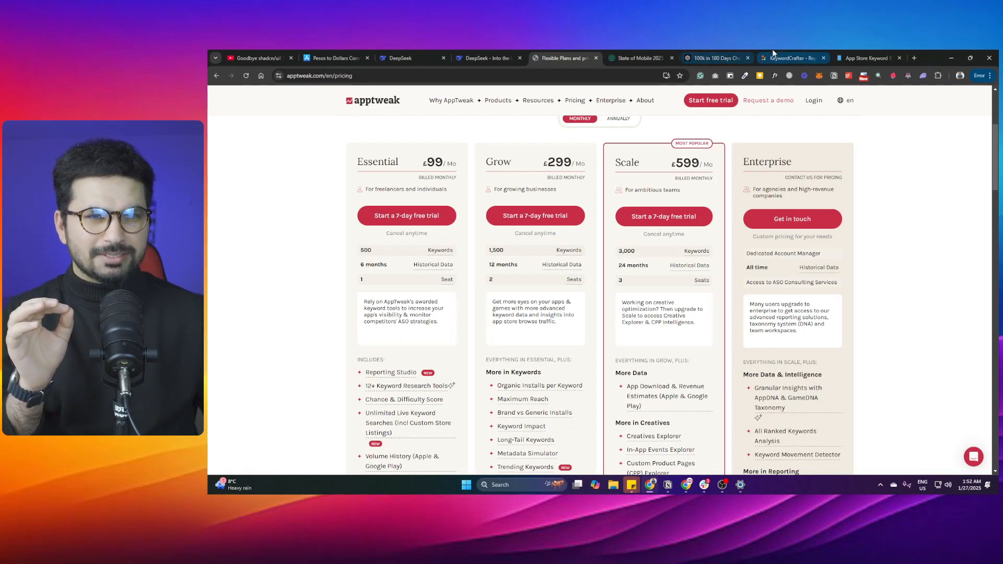
click(792, 58)
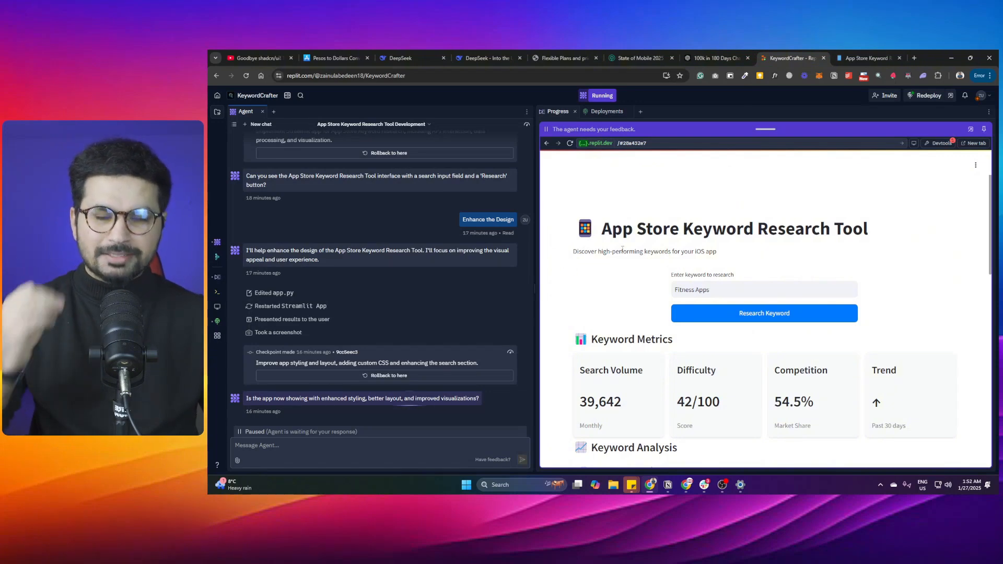
scroll(down, 3)
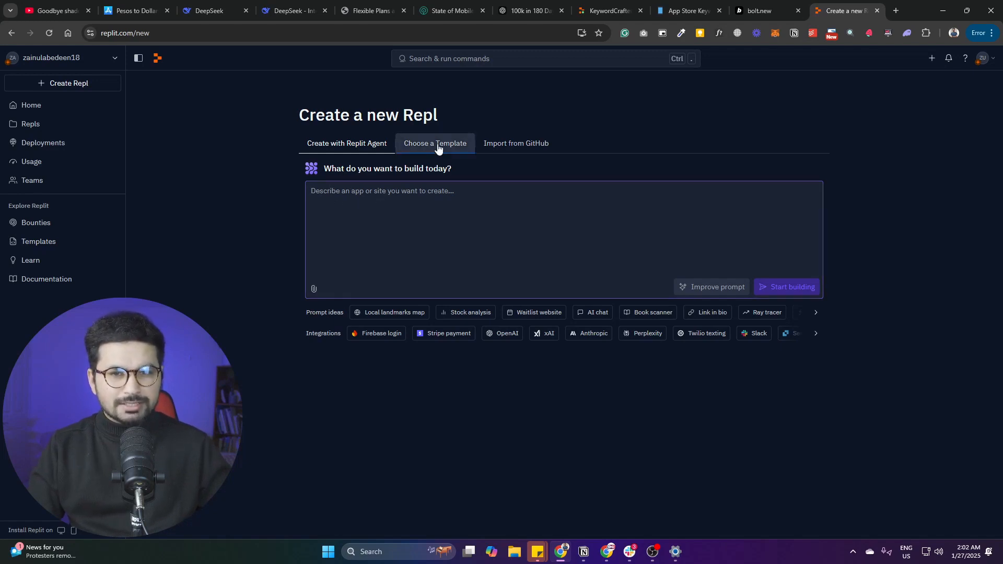
Step: Browse the template list and GitHub import options, then reveal more Agent integration suggestions
click(435, 143)
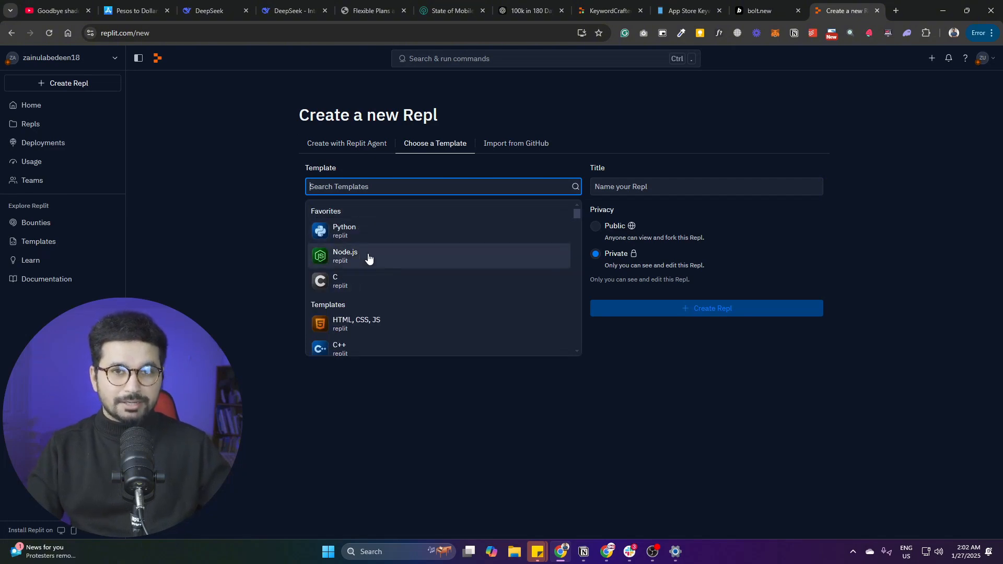
mouse_move(355, 267)
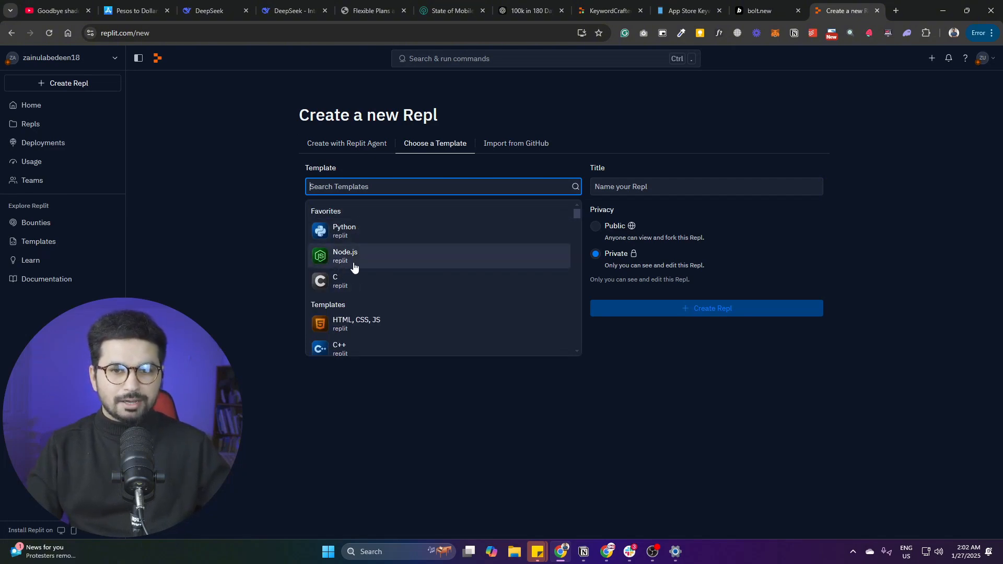
mouse_move(372, 319)
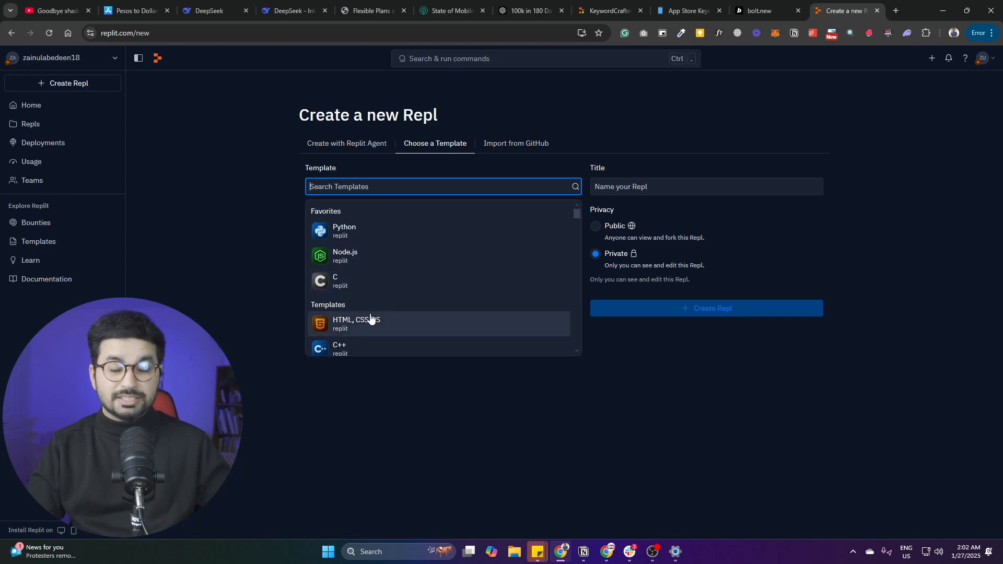
click(515, 143)
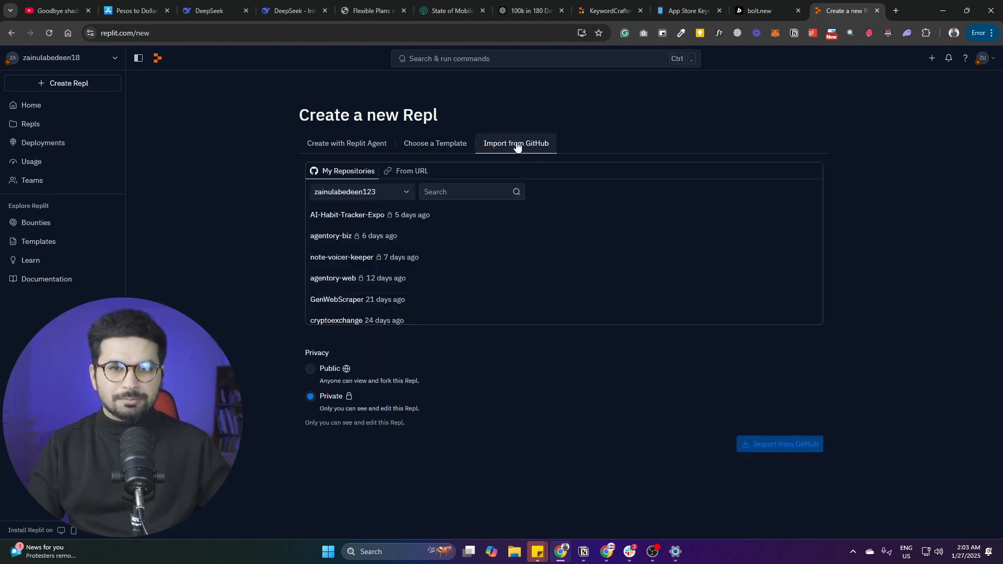
mouse_move(389, 217)
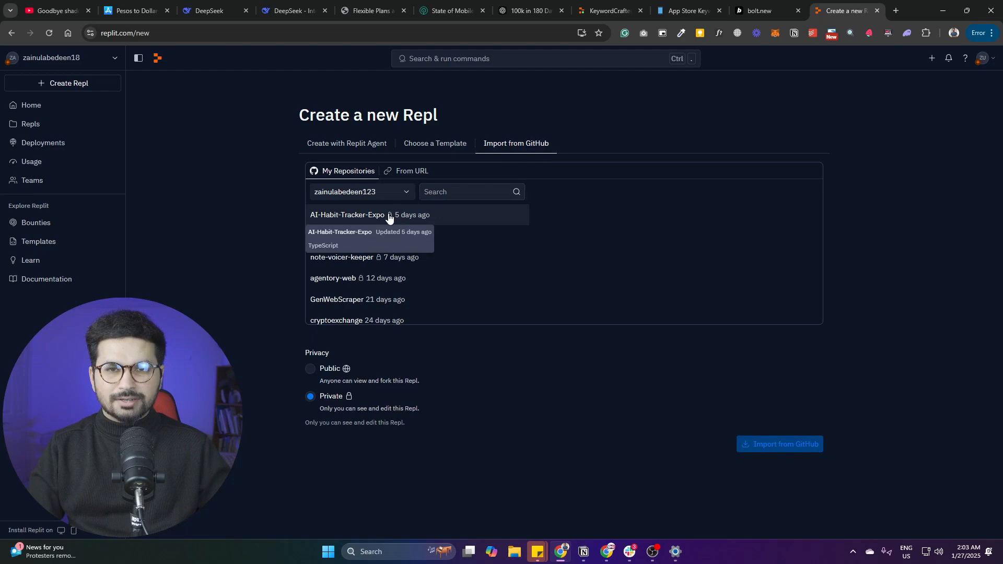
click(346, 144)
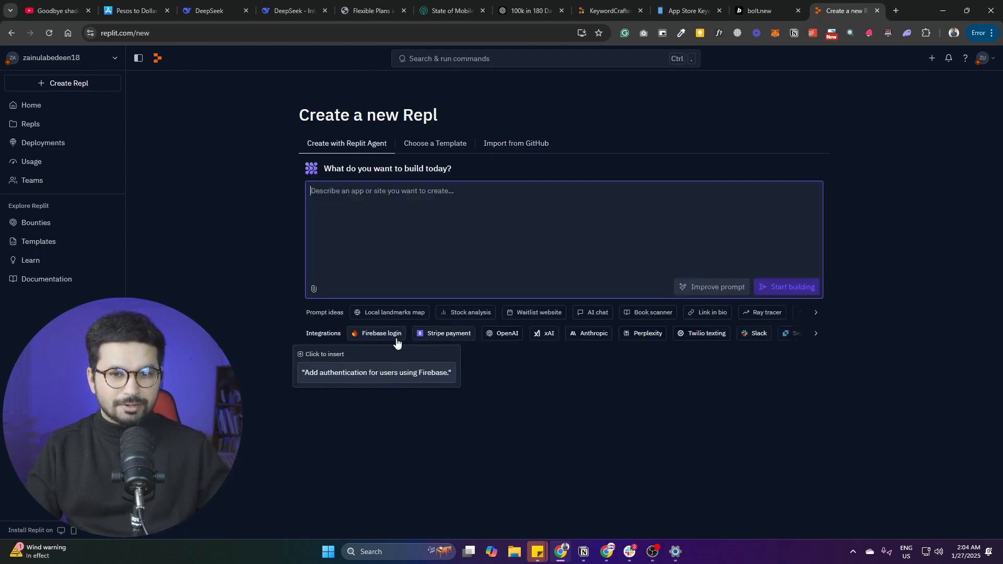
mouse_move(434, 344)
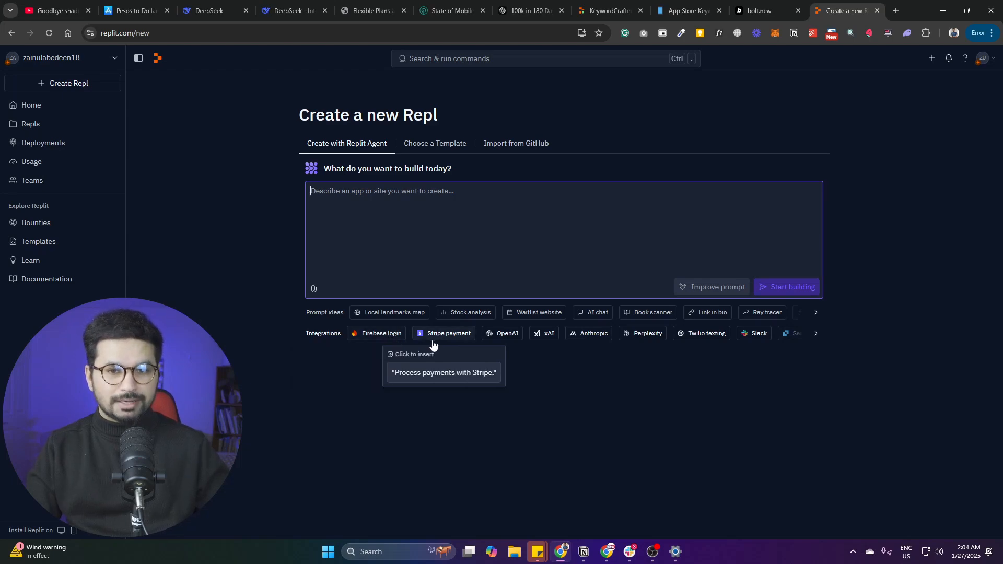
mouse_move(510, 337)
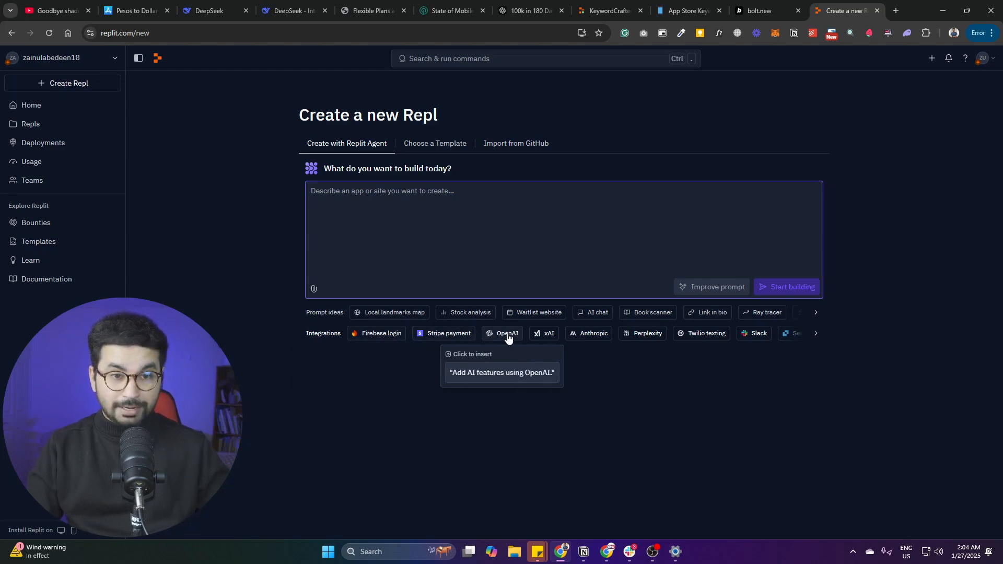
click(816, 332)
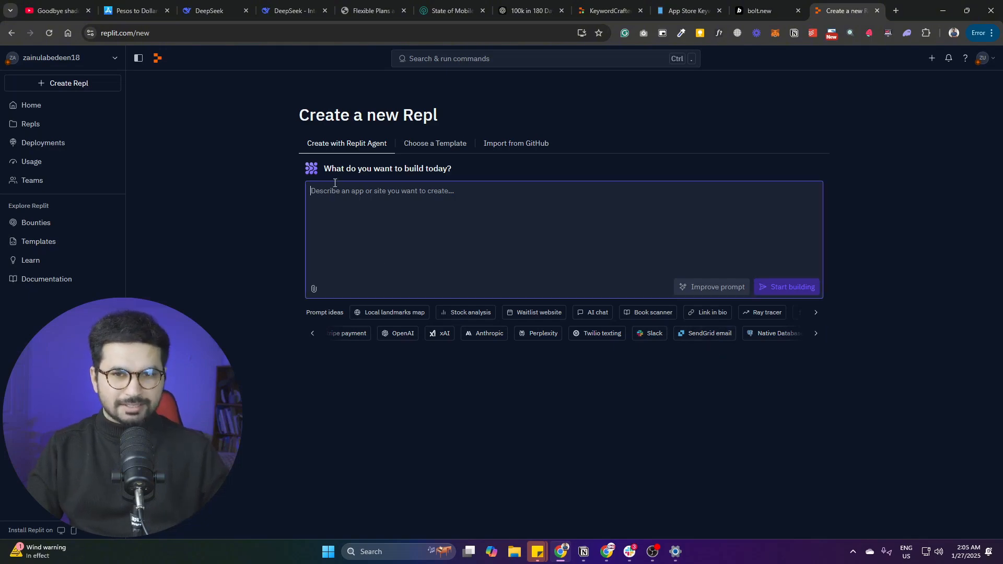
Step: Describe an SEO tool where the user provides a website link and it does a complete scan
text(Create an ec)
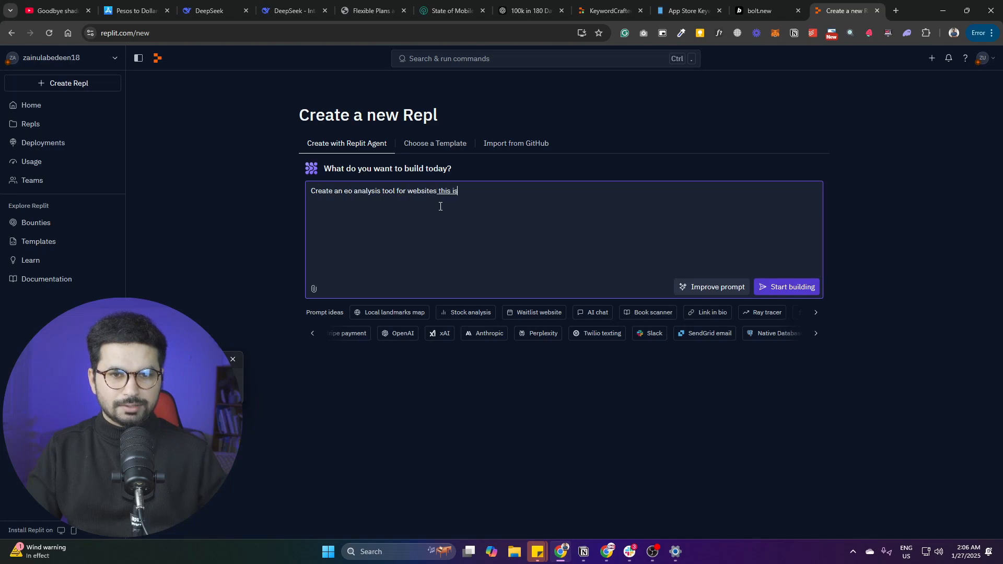
text(how it should work user can)
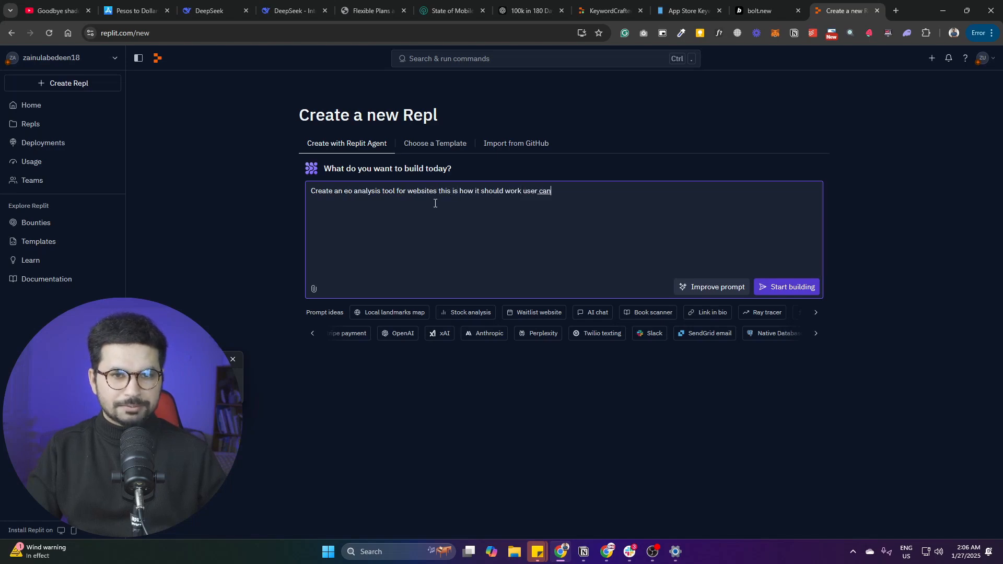
text(provide a website link and this tool)
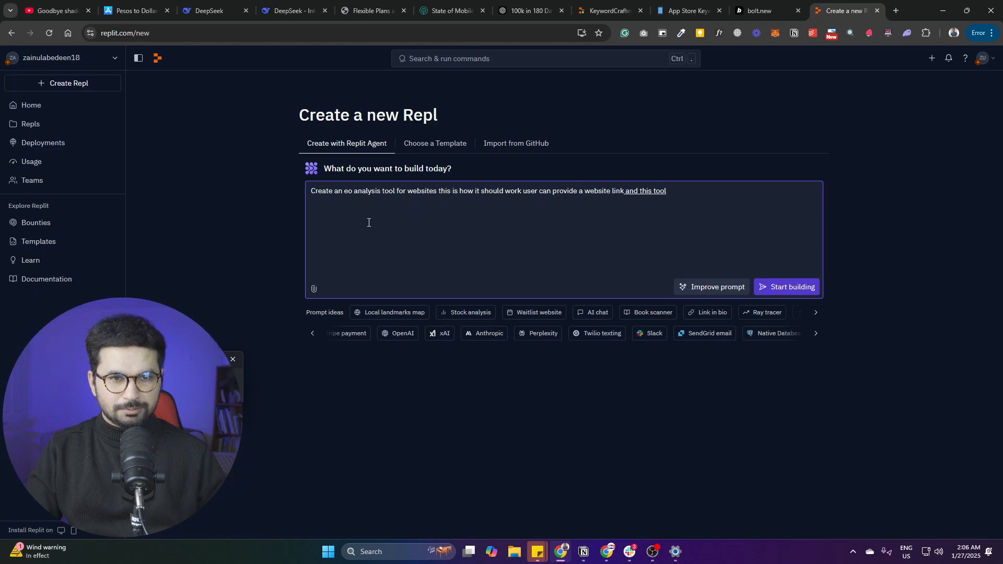
text(should be able to)
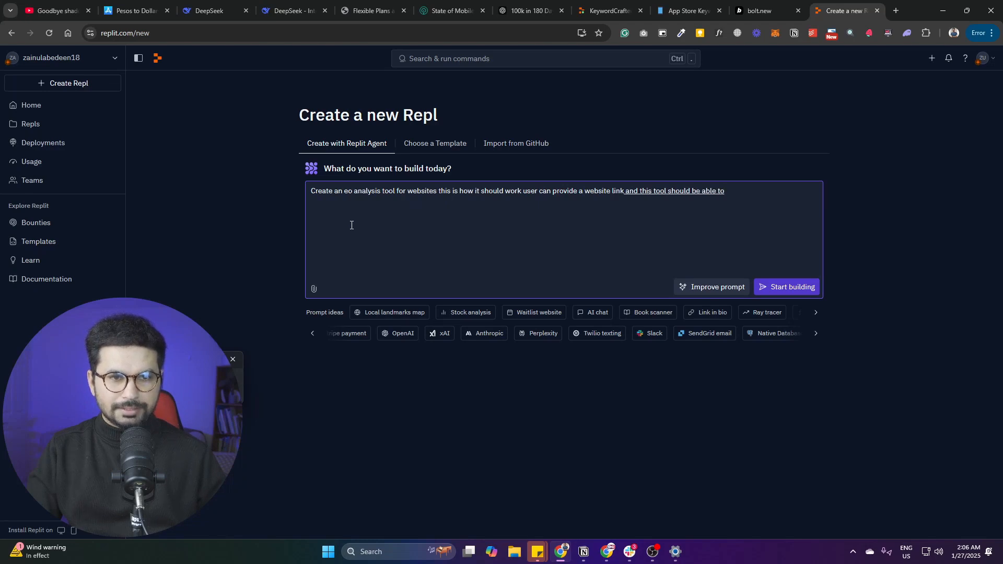
text(do a complete scan and seo audit)
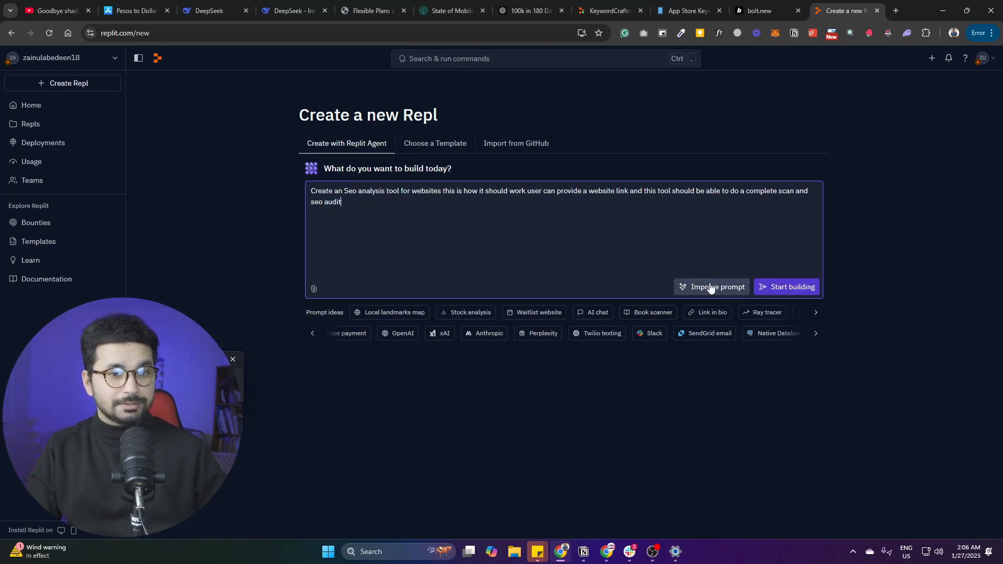
Step: Have the AI rewrite the prompt into a detailed spec, review its requirements list, and start building
click(712, 287)
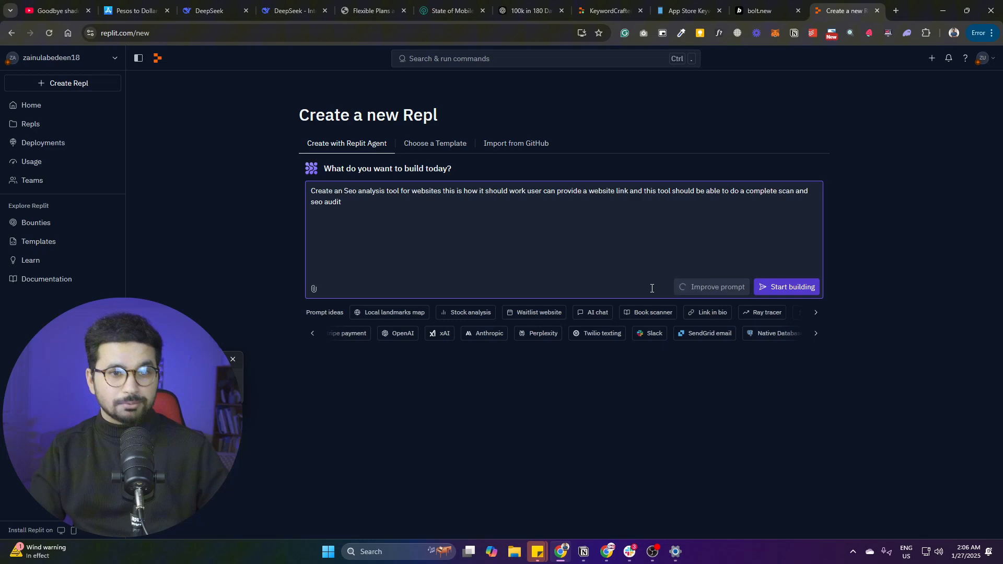
click(717, 287)
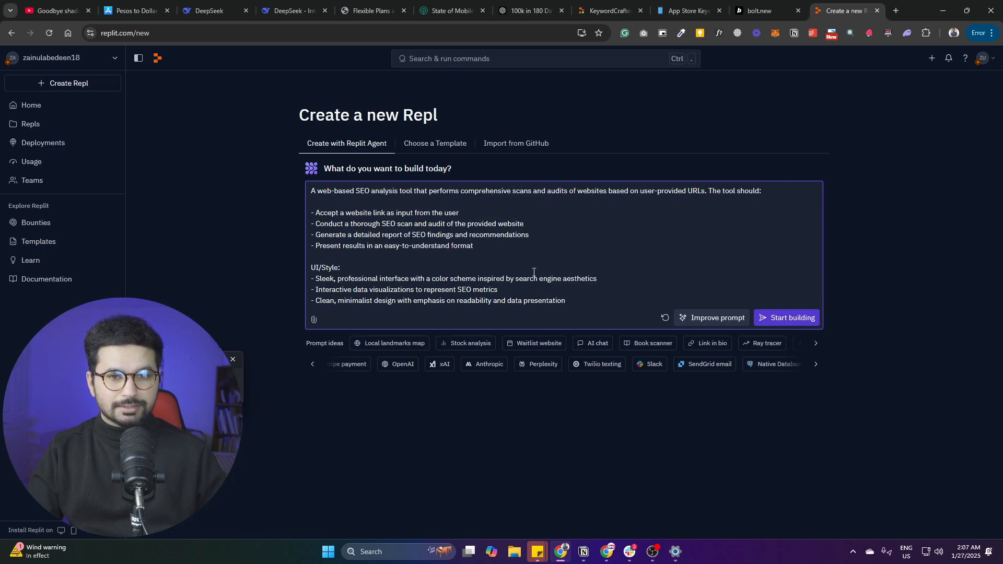
mouse_move(484, 246)
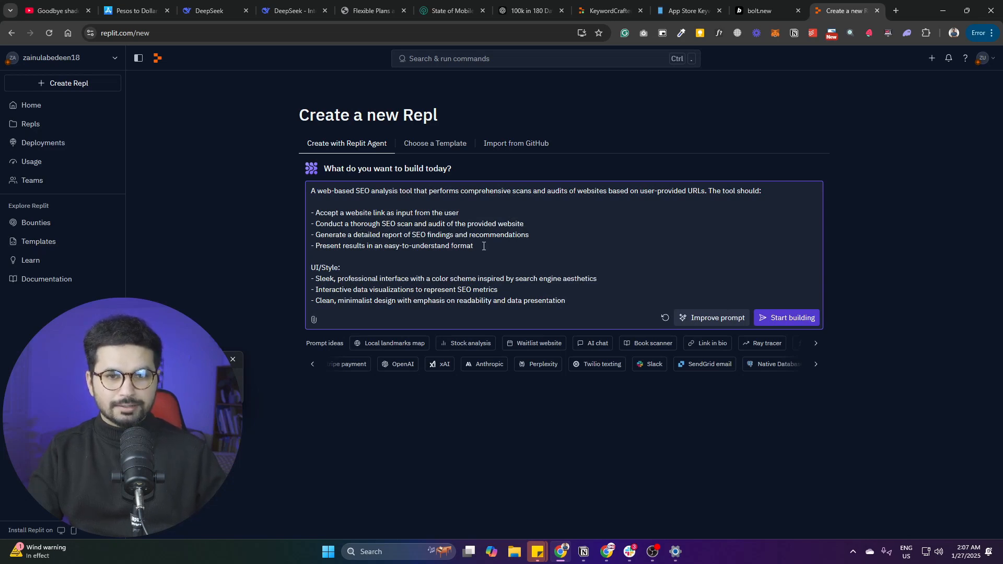
drag(311, 213, 473, 245)
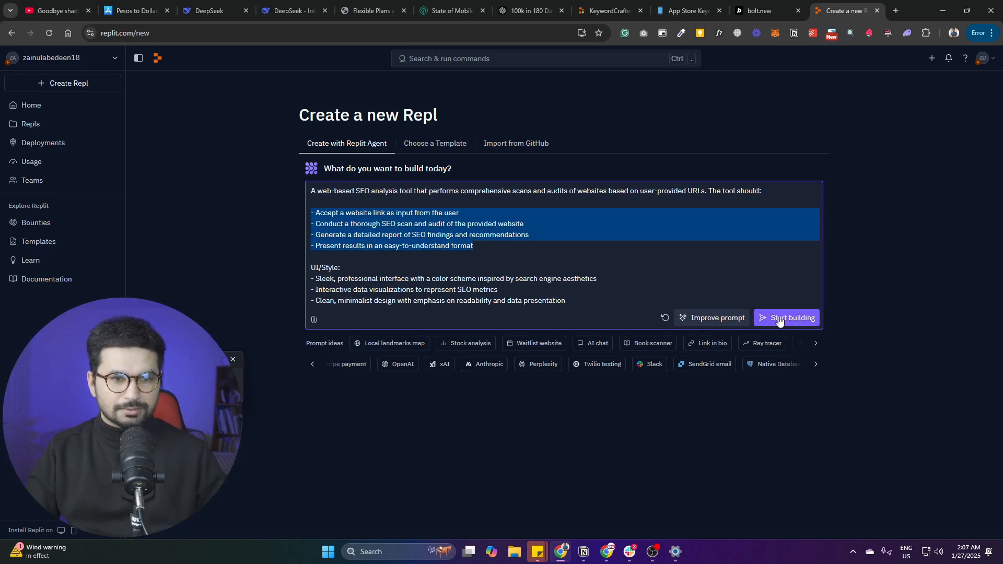
click(790, 285)
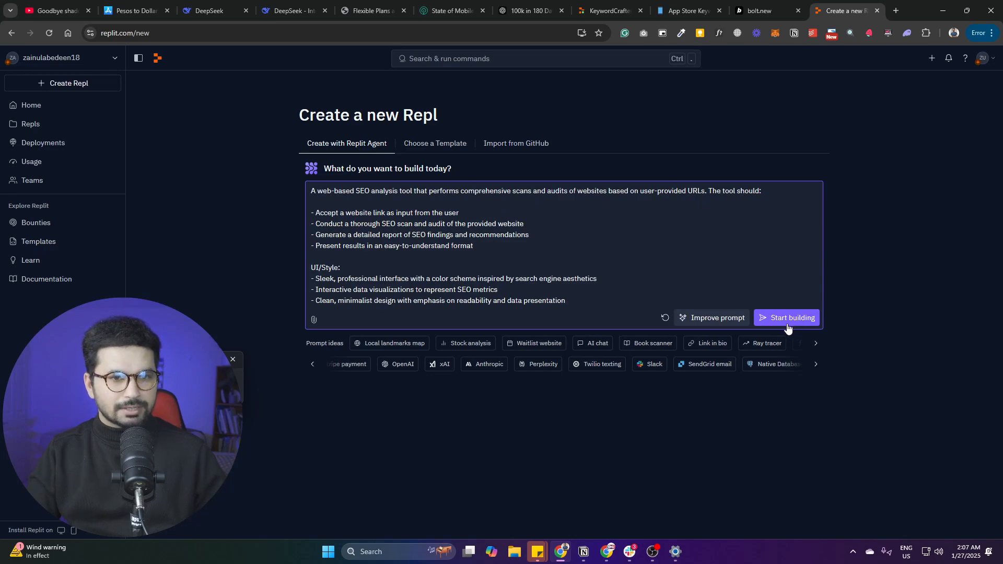
click(791, 317)
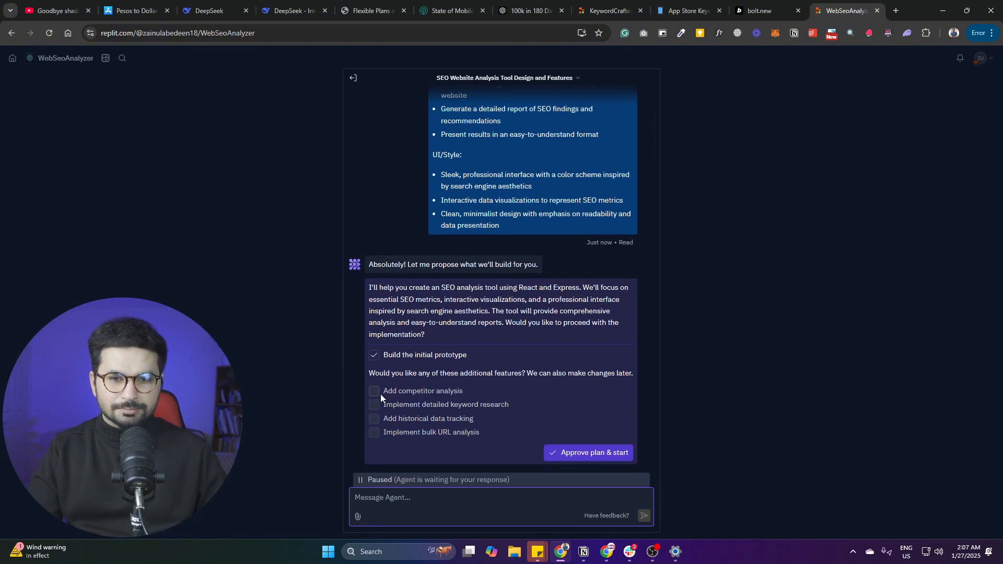
Step: Add competitor analysis and detailed keyword research to the plan and approve it
click(373, 390)
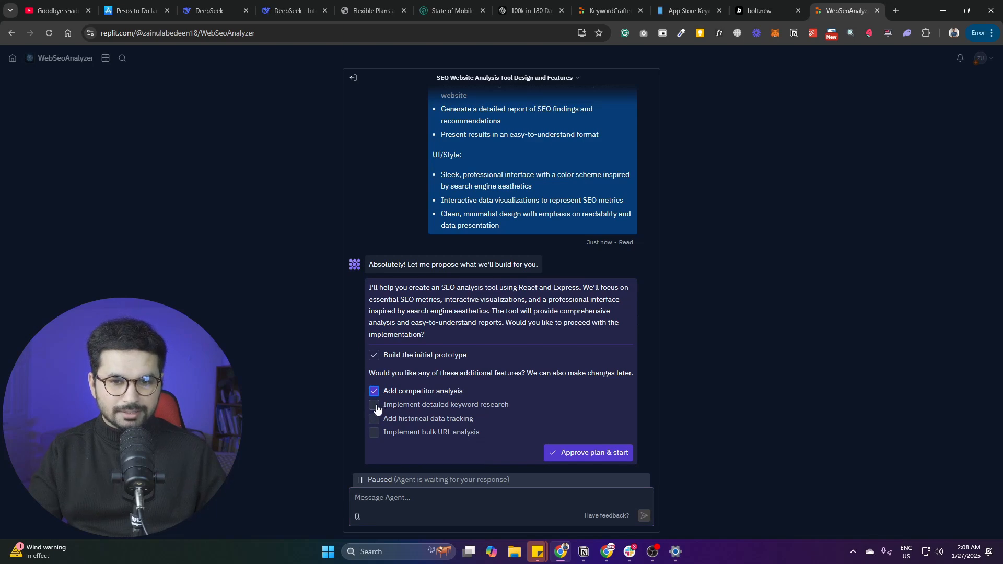
click(374, 404)
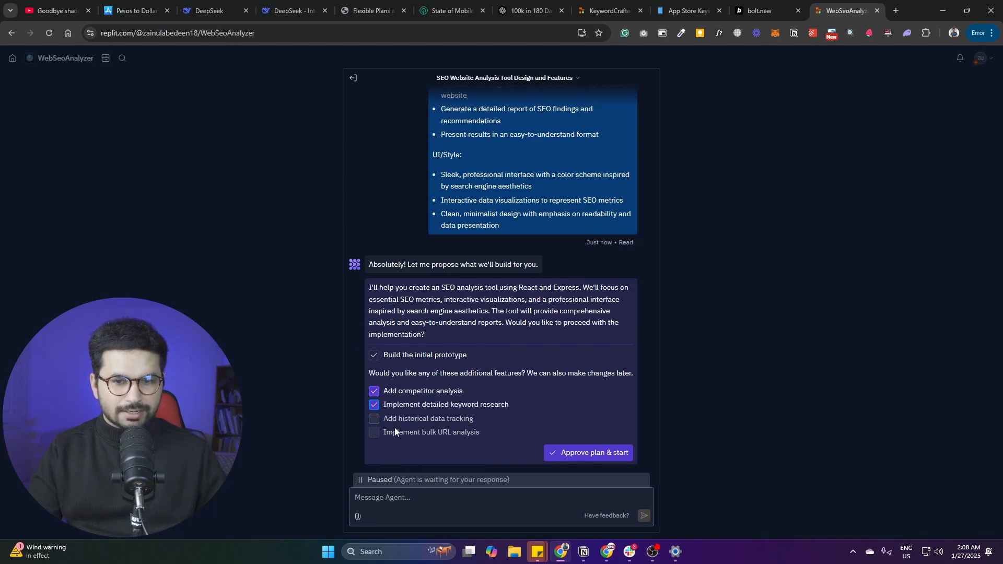
mouse_move(597, 455)
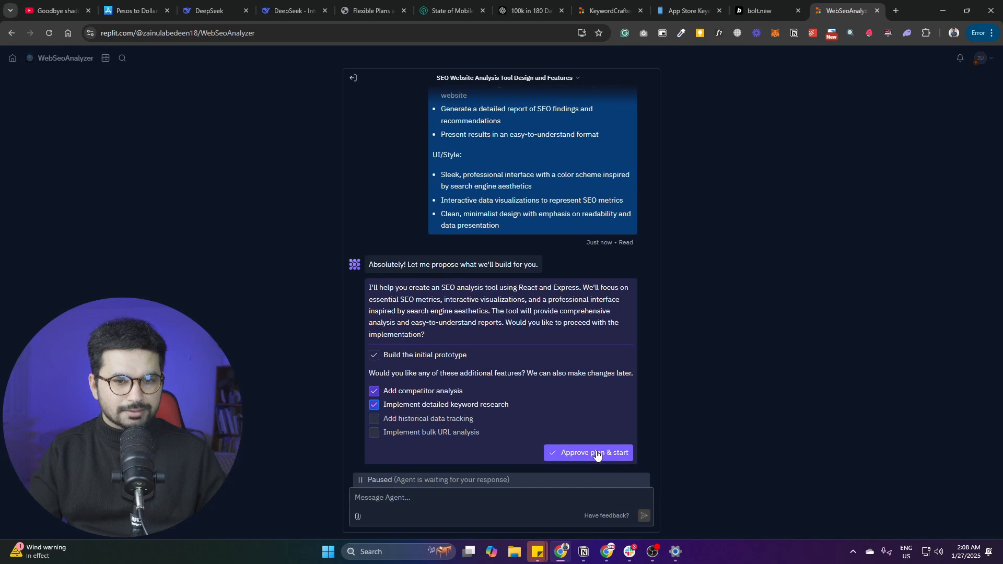
mouse_move(423, 373)
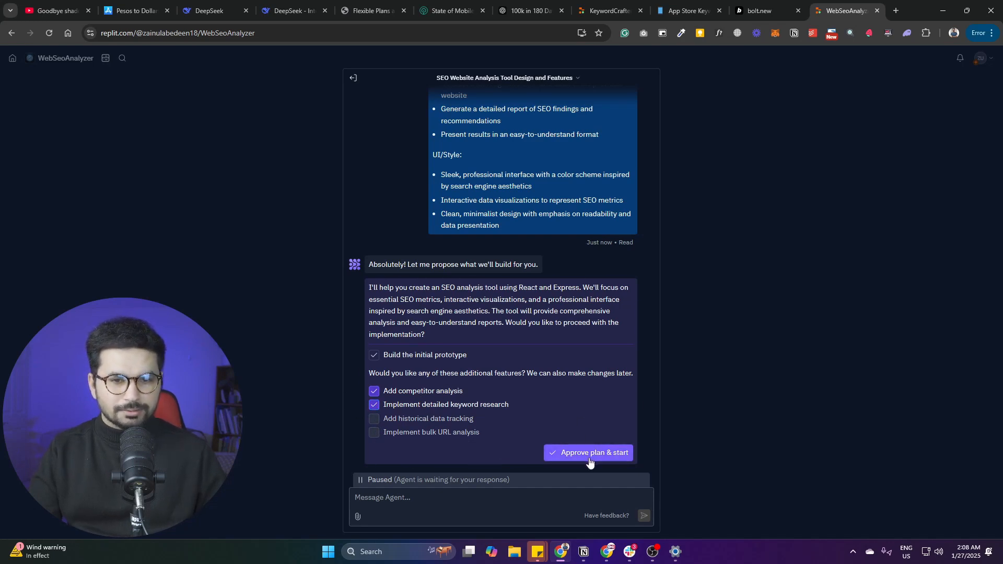
click(588, 453)
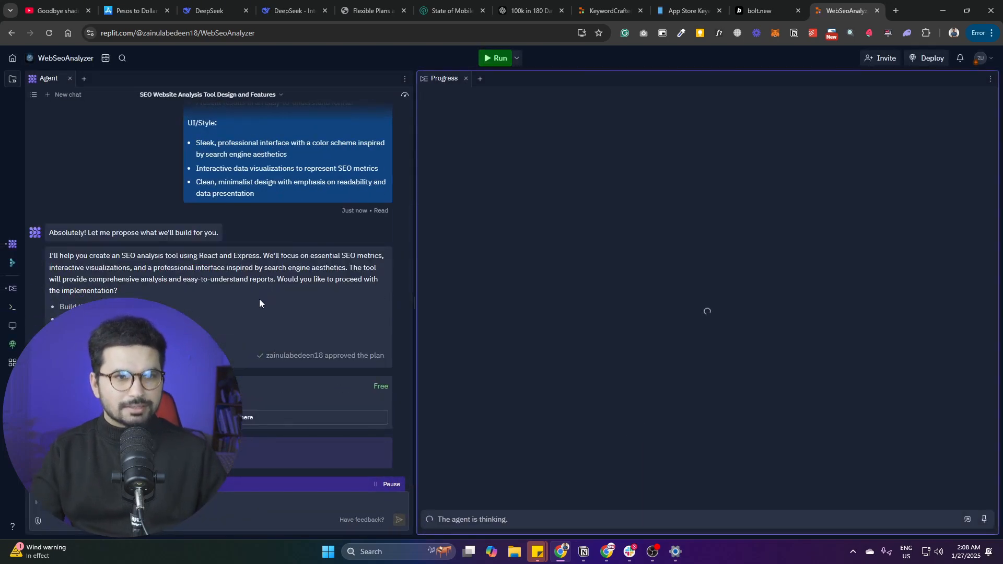
mouse_move(734, 212)
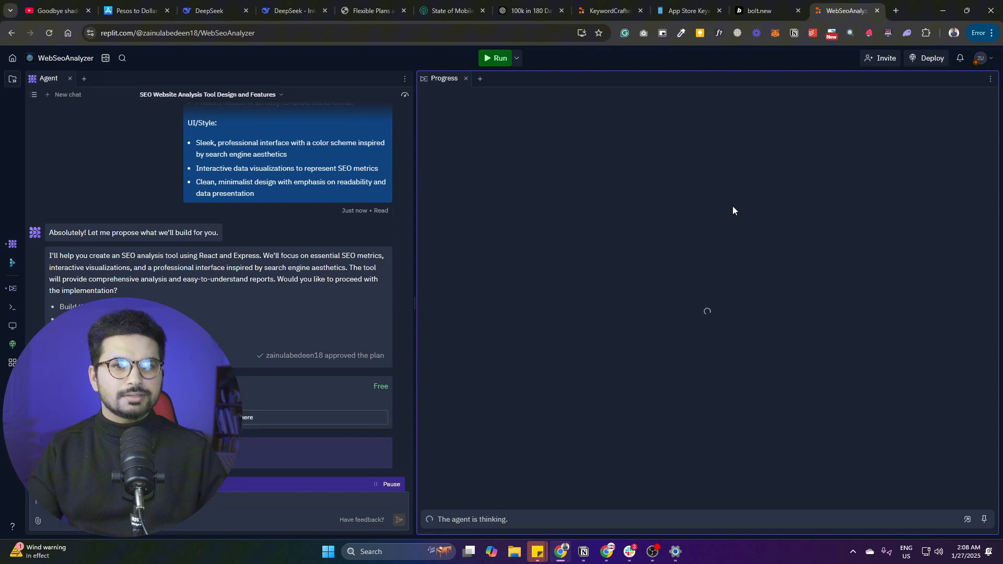
mouse_move(591, 271)
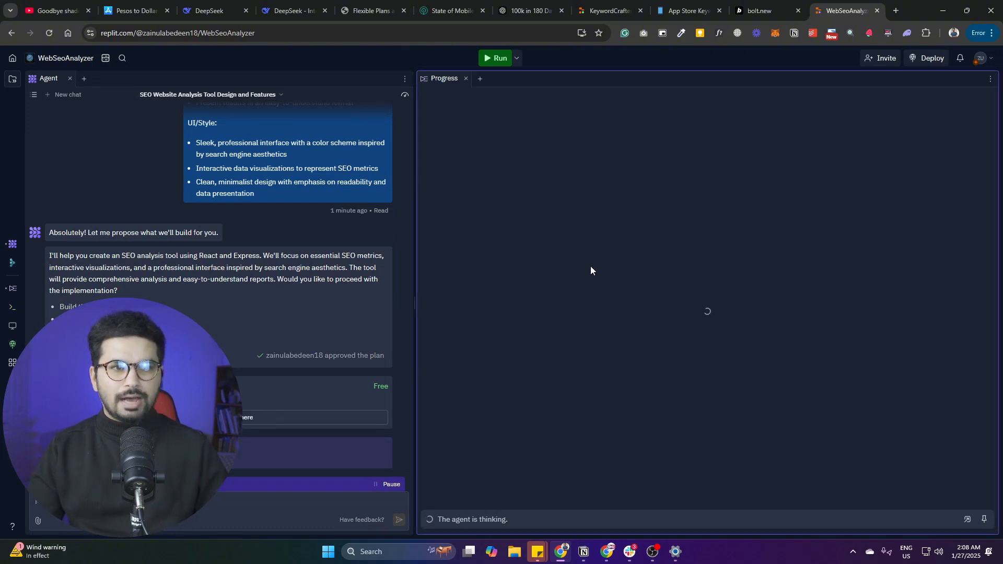
mouse_move(495, 344)
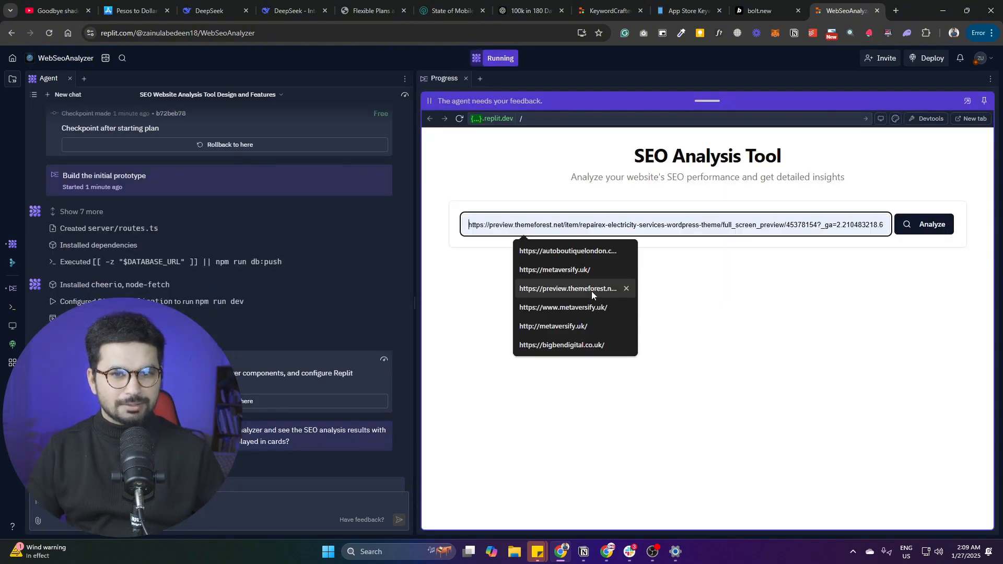
click(563, 307)
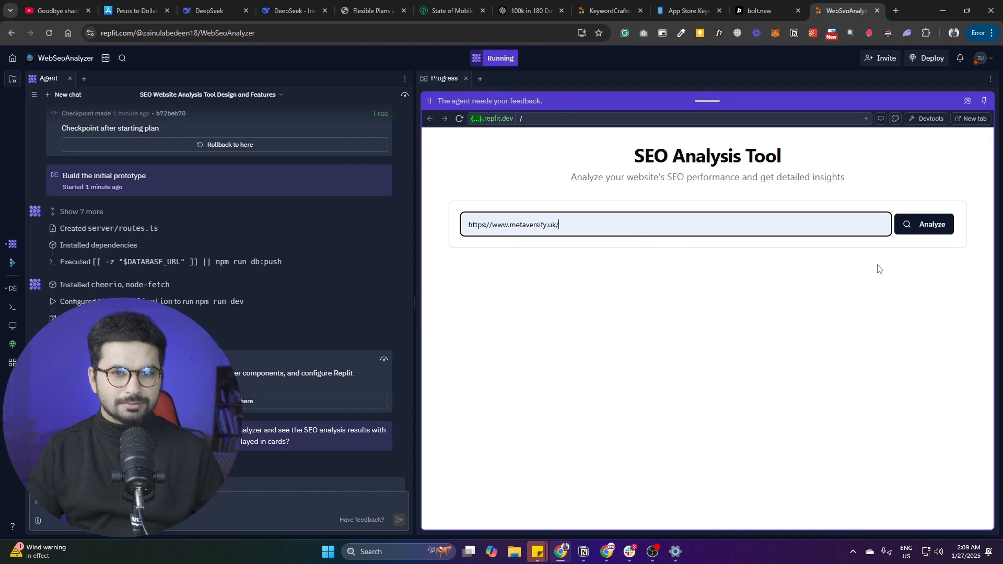
click(924, 224)
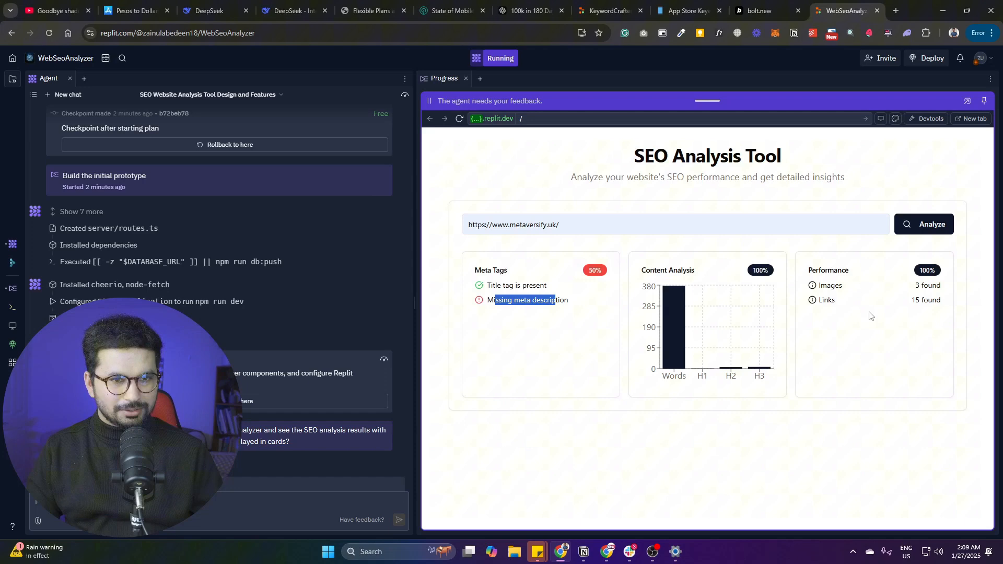
mouse_move(671, 302)
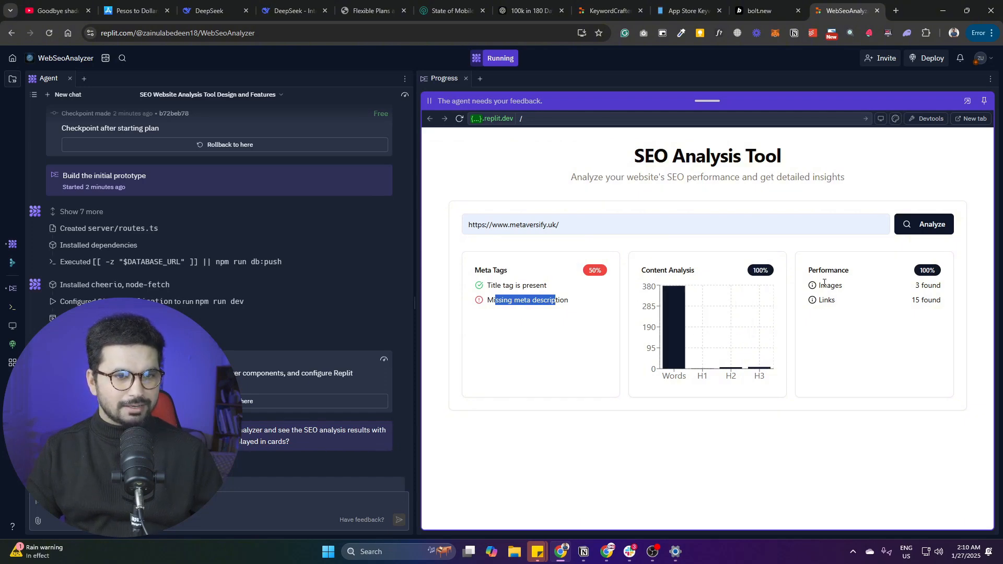
mouse_move(746, 336)
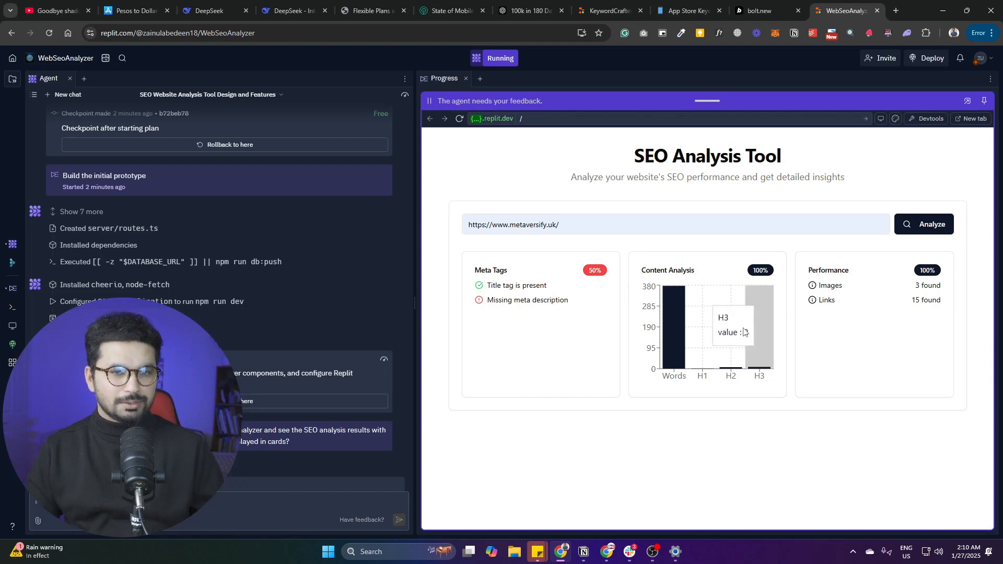
mouse_move(230, 472)
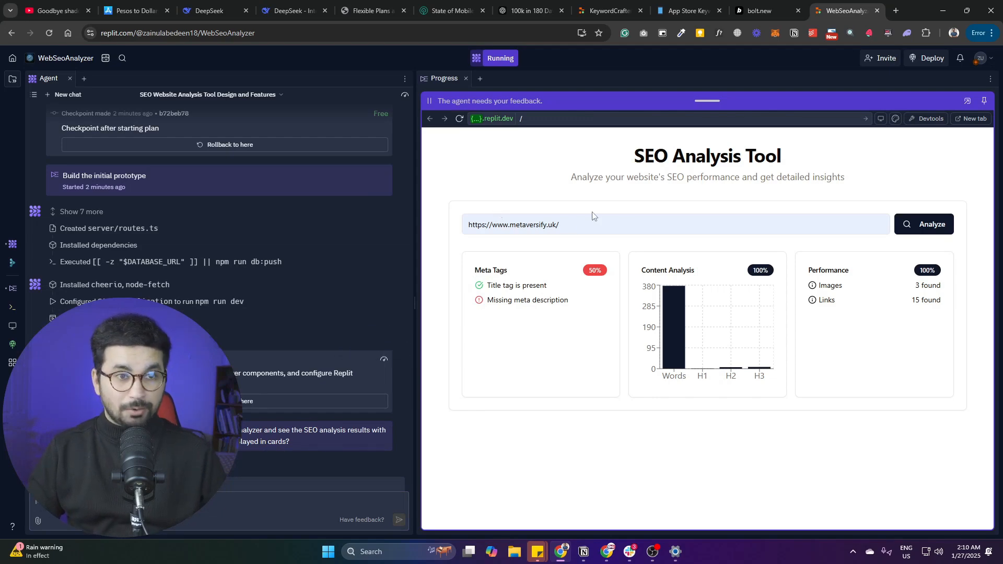
Step: Start deployment and lower the autoscale maximum machines slider to 1
click(931, 58)
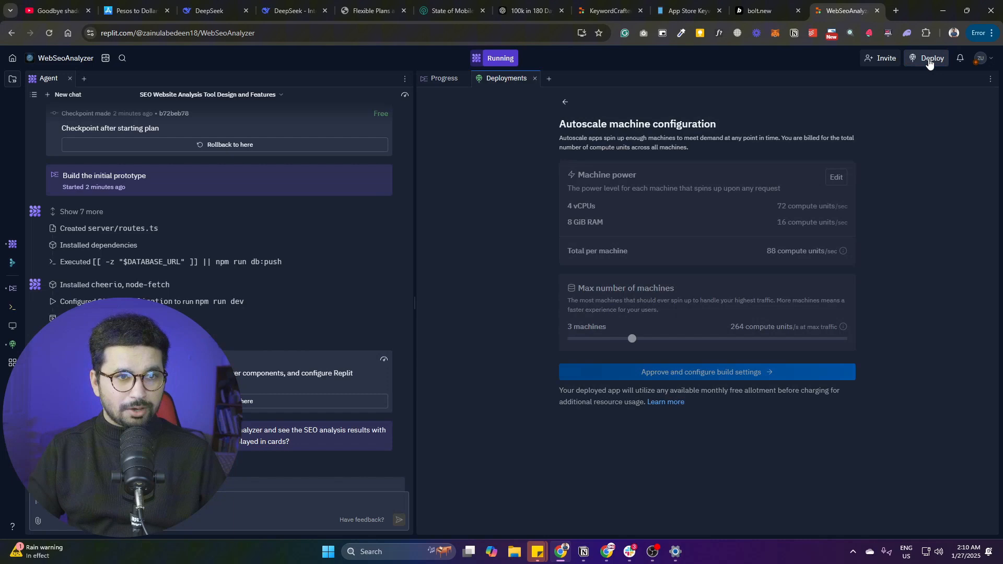
drag(631, 338, 586, 339)
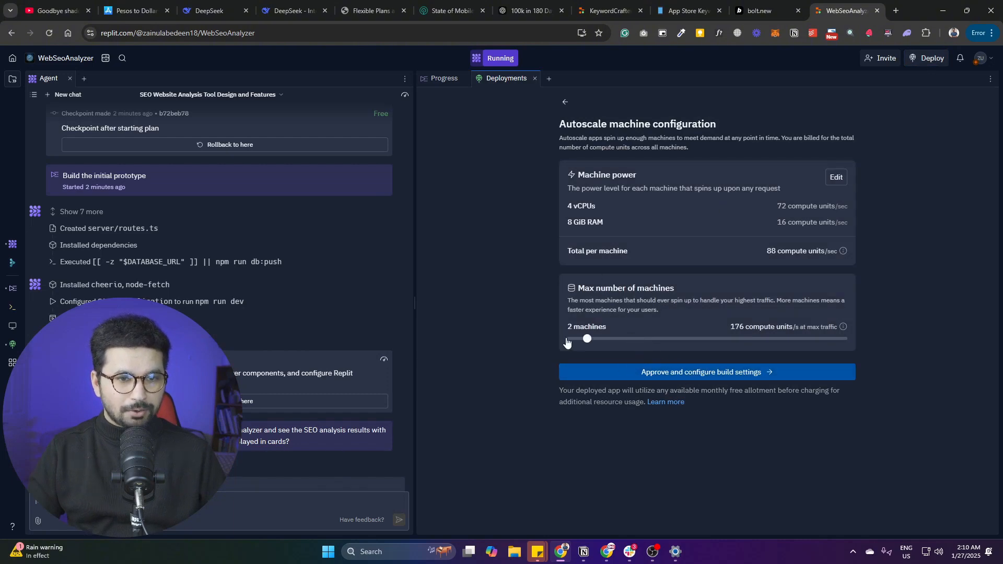
drag(587, 339, 571, 339)
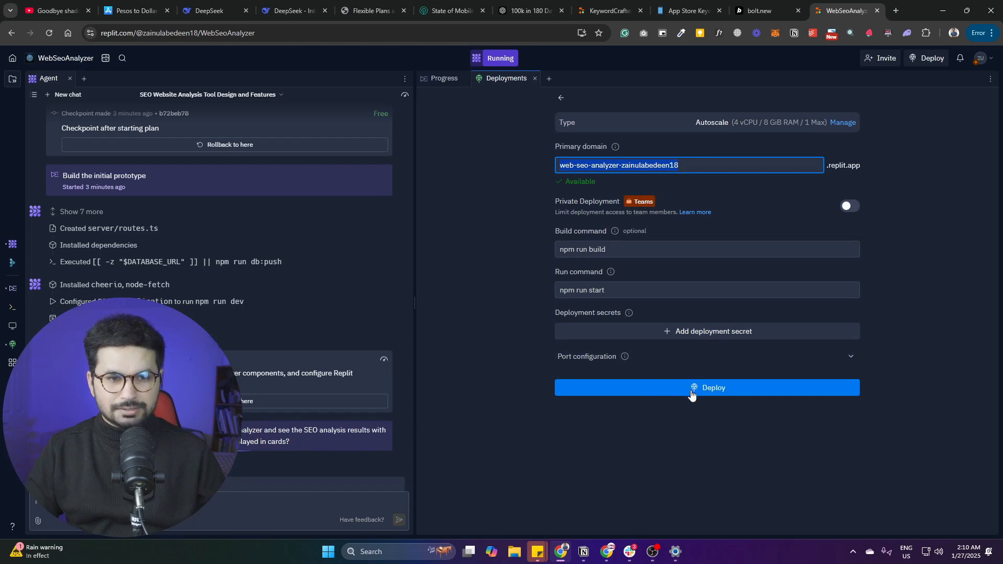
Step: Deploy the app so it goes live on its web-seo-analyzer replit.app domain
click(707, 387)
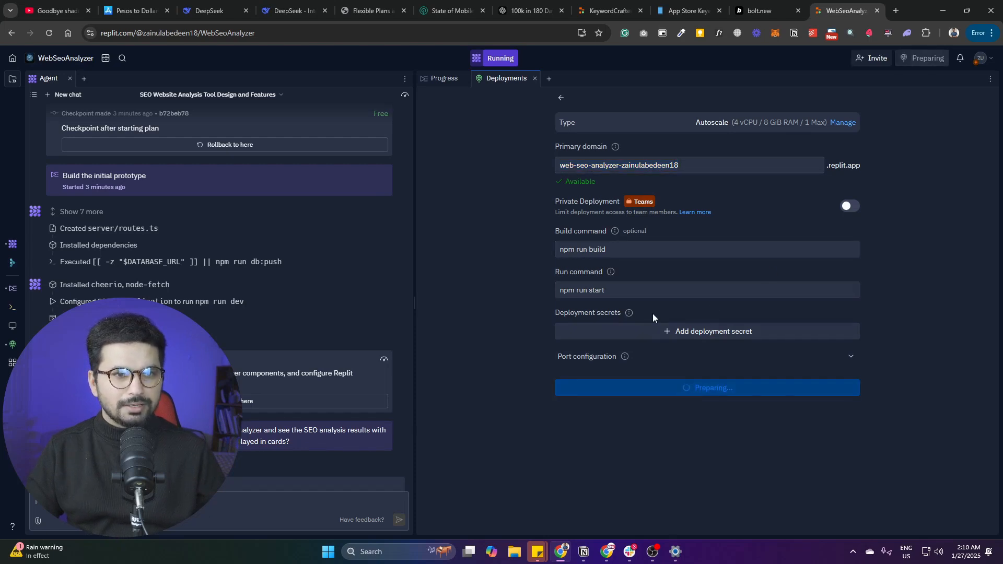
click(706, 387)
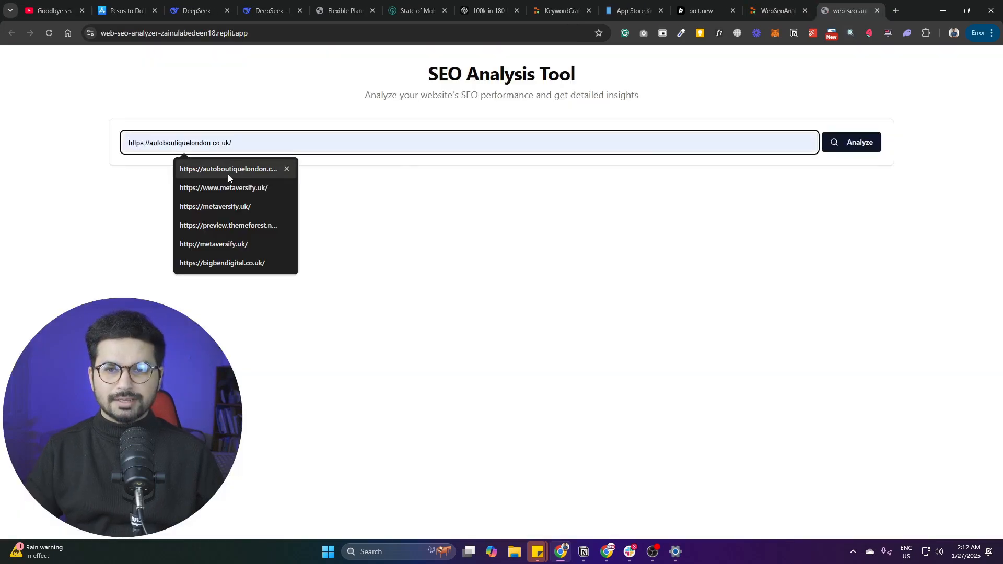
click(851, 142)
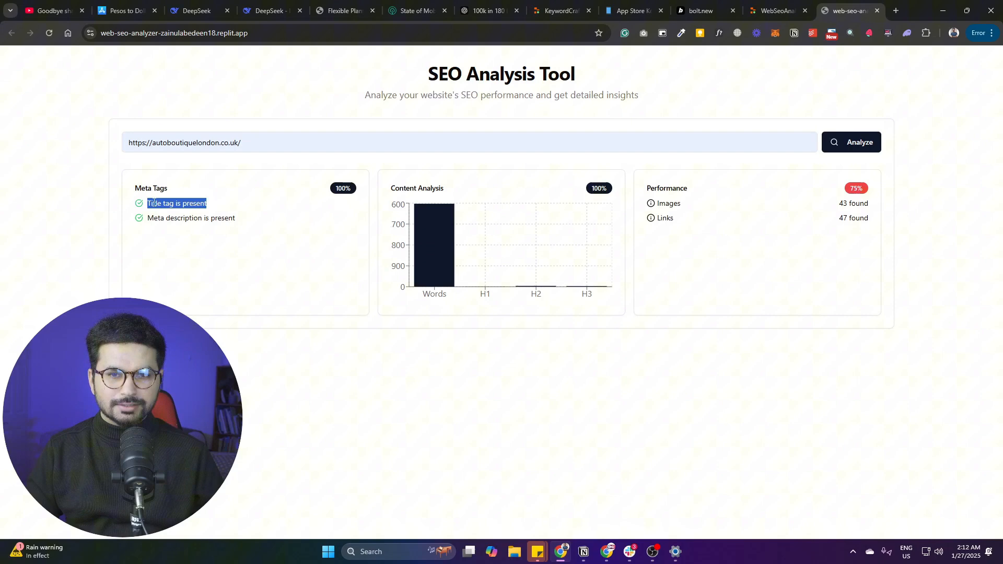
mouse_move(455, 246)
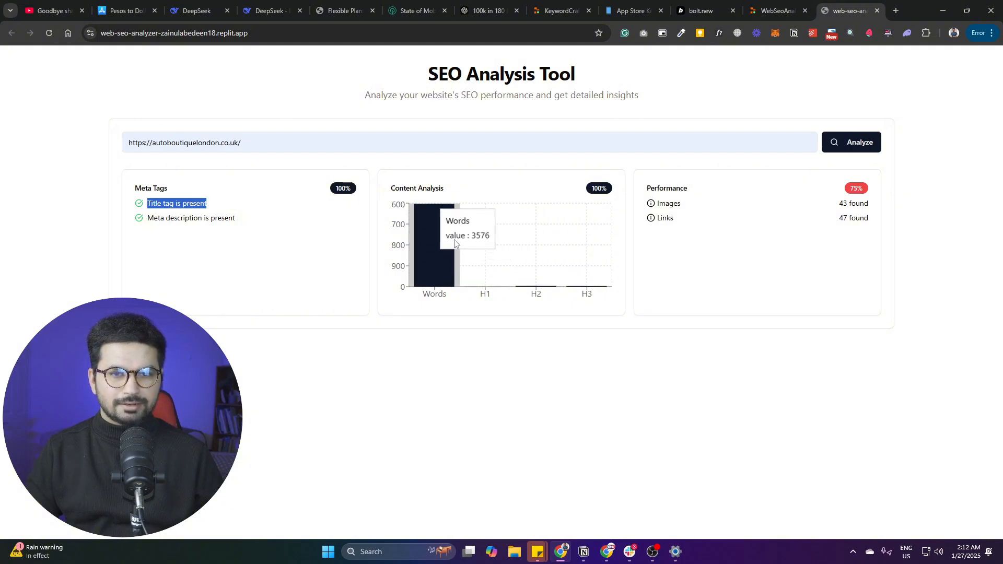
mouse_move(796, 226)
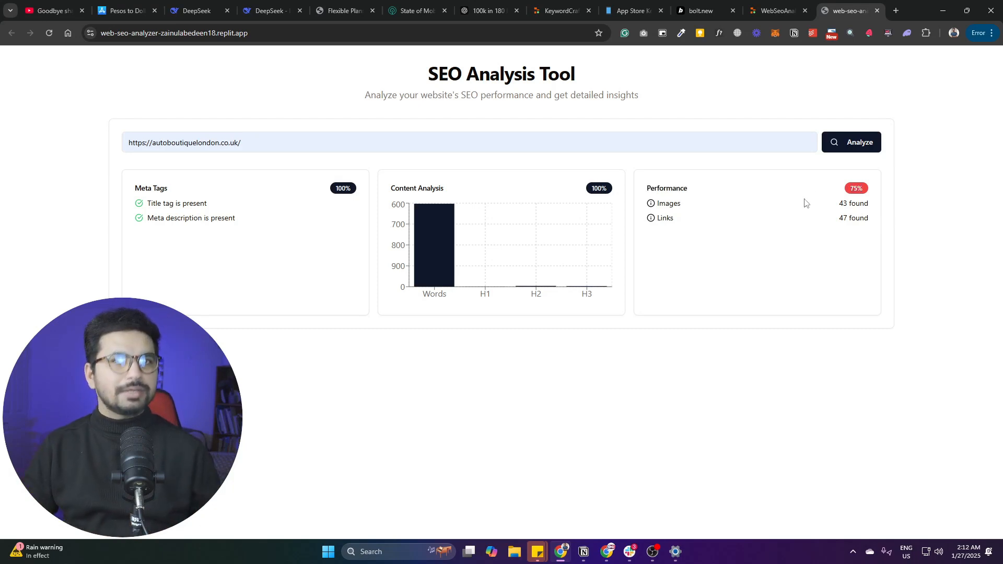
mouse_move(280, 87)
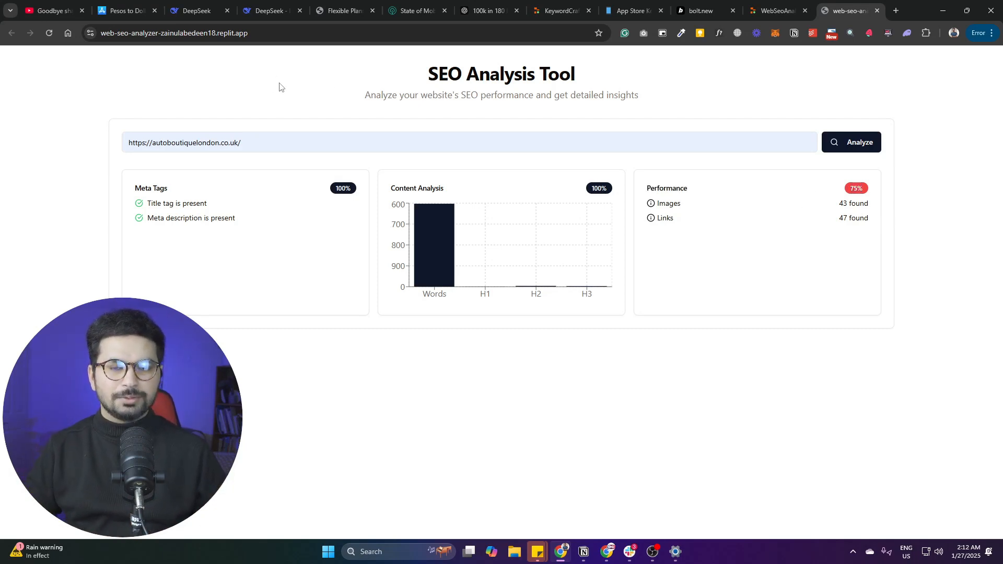